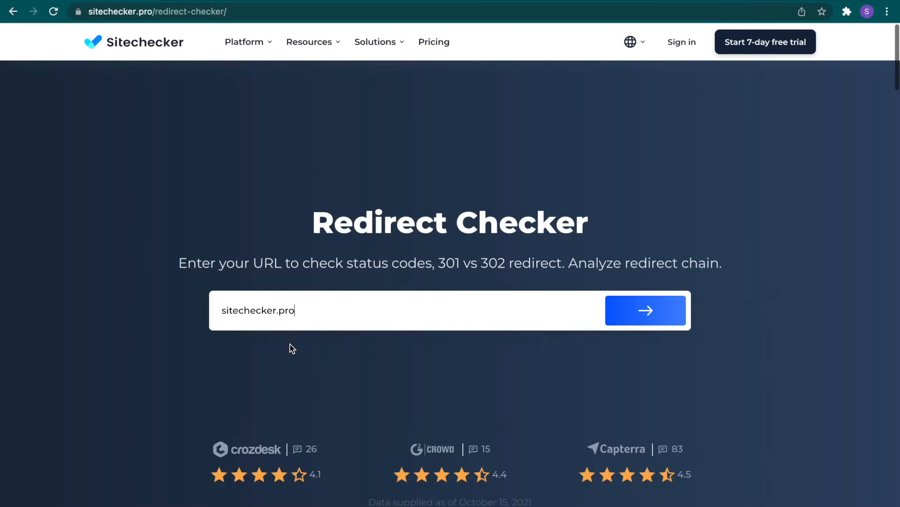
{"action": "mouse_move", "coordinate": [643, 310]}
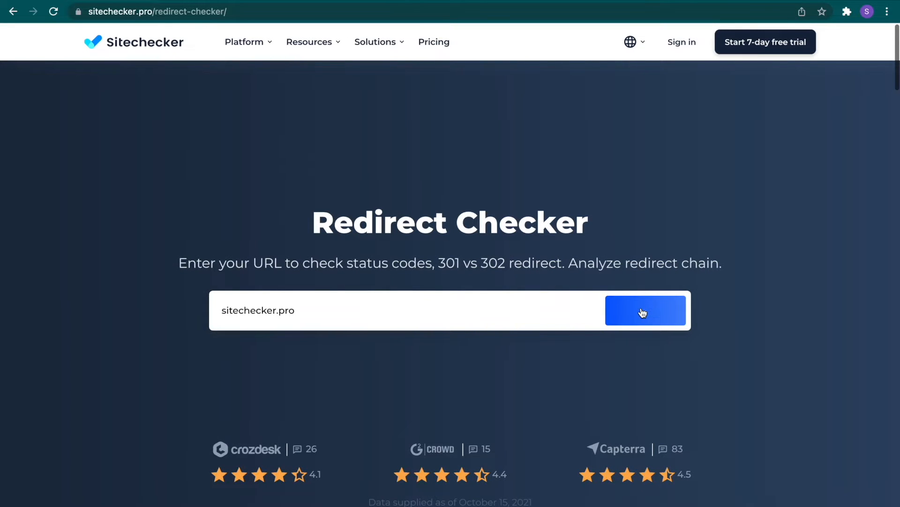
Run the redirect check for sitechecker.pro and open the nailsbouty.com Site Audit summary (score 70)
{"action": "left_click", "coordinate": [646, 310]}
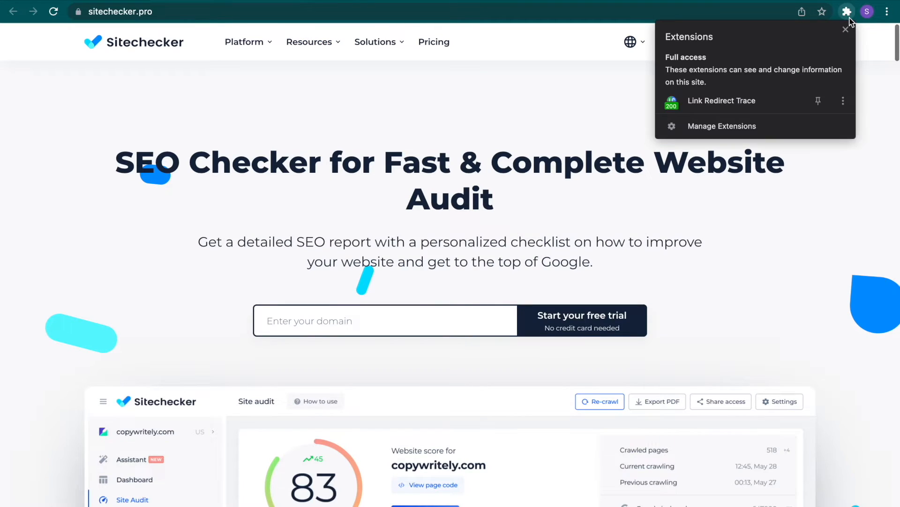
{"action": "left_click", "coordinate": [722, 100]}
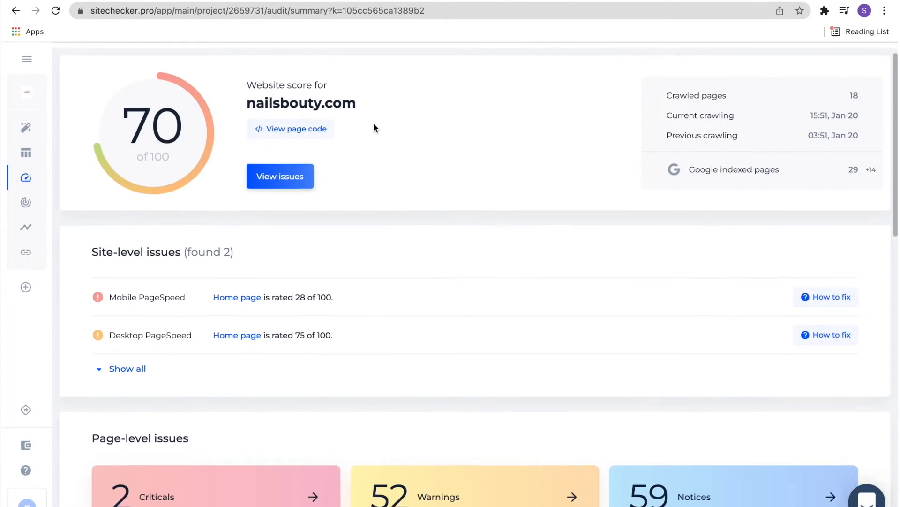
Open 'Redirect chains: 1 page' and view the tarifs-prestations redirects (two 301s ending at 200)
{"action": "scroll", "scroll_direction": "down", "scroll_amount": 3}
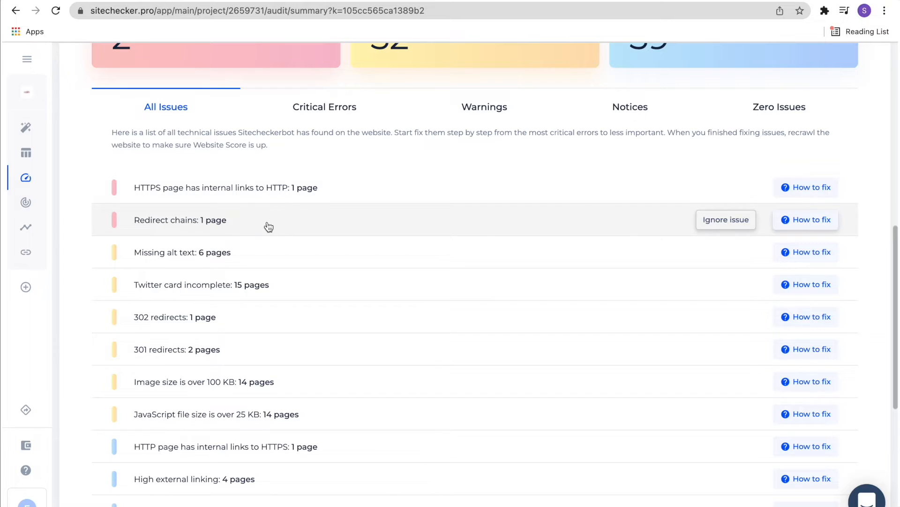
{"action": "left_click", "coordinate": [180, 220]}
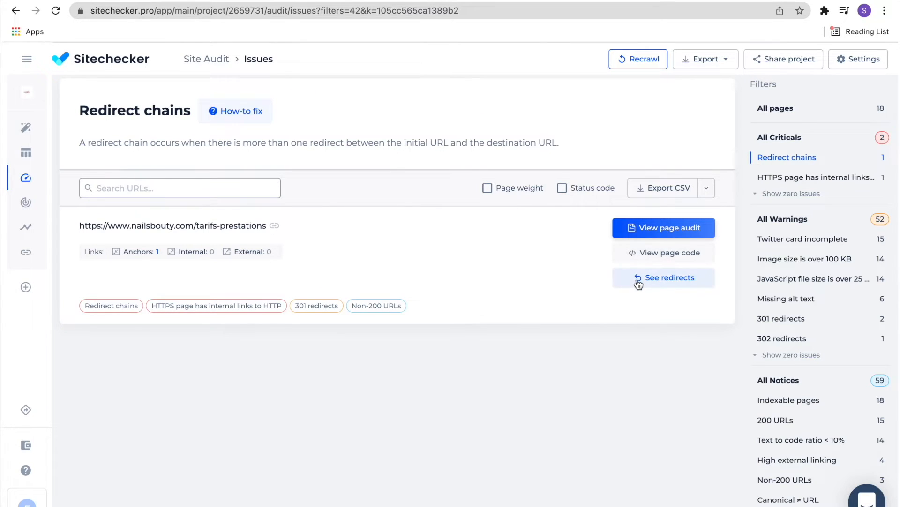
{"action": "left_click", "coordinate": [663, 277]}
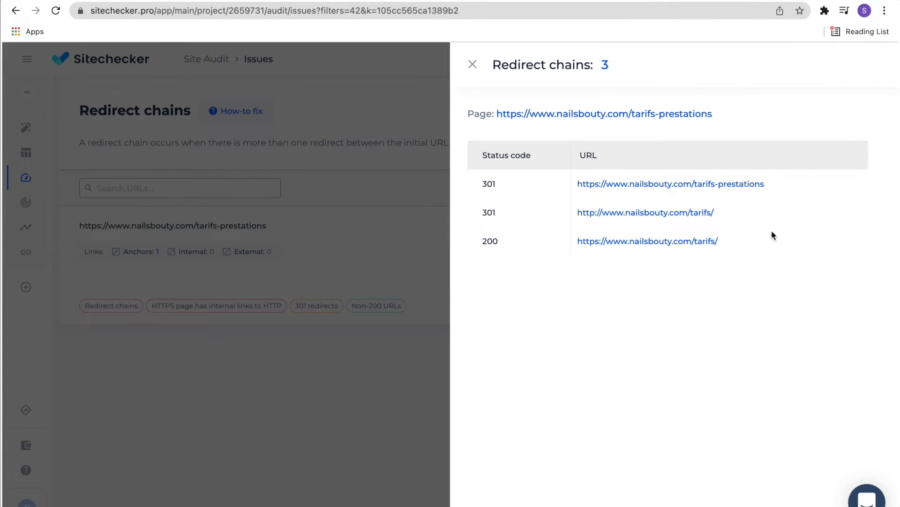